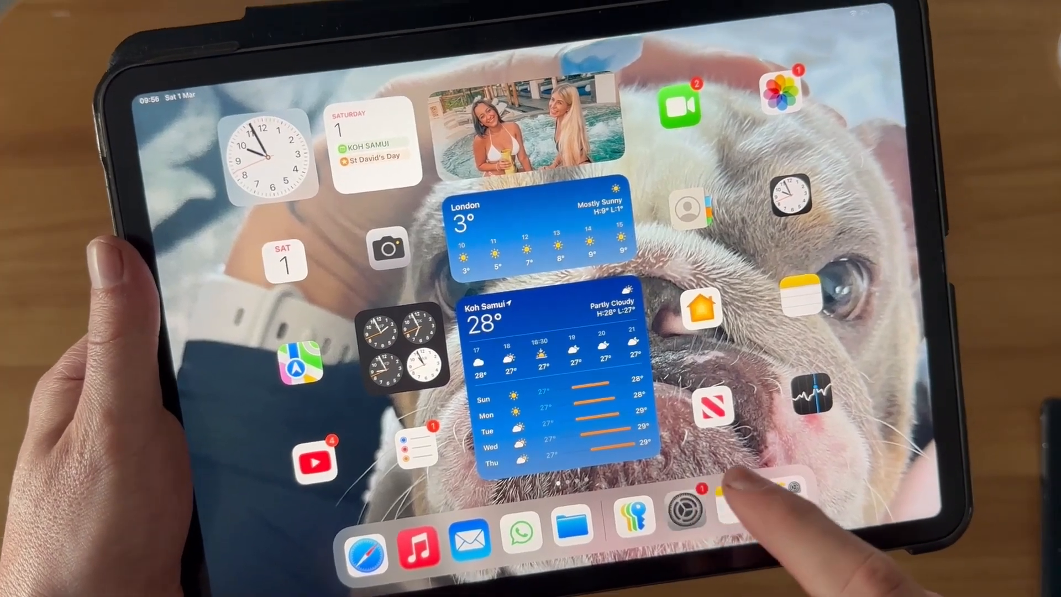
Navigate from the Dock into Settings' General > Keyboard > Keyboards list.
left_click(689, 509)
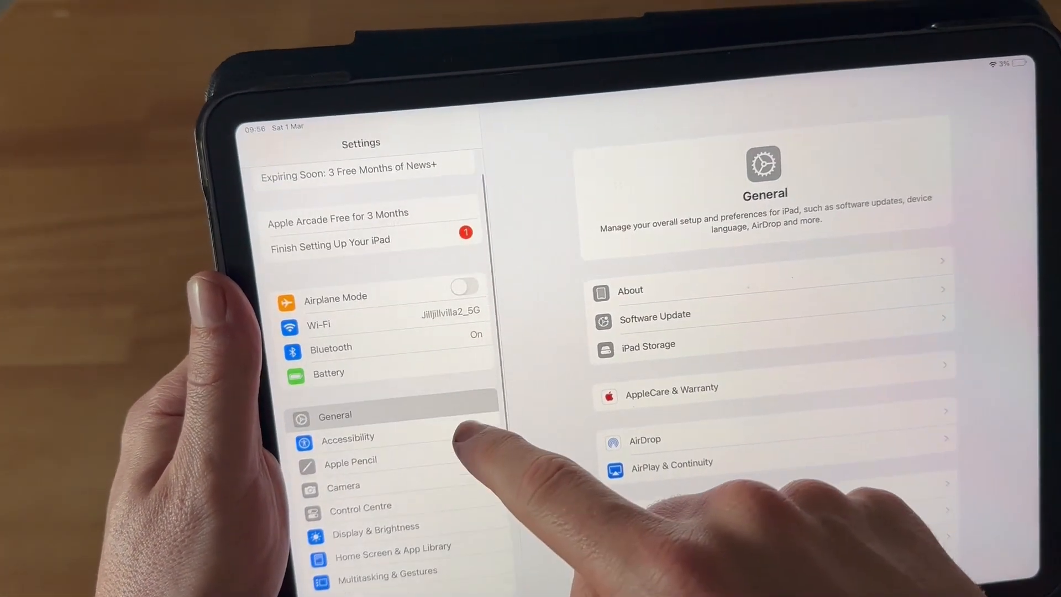
scroll("down", 3)
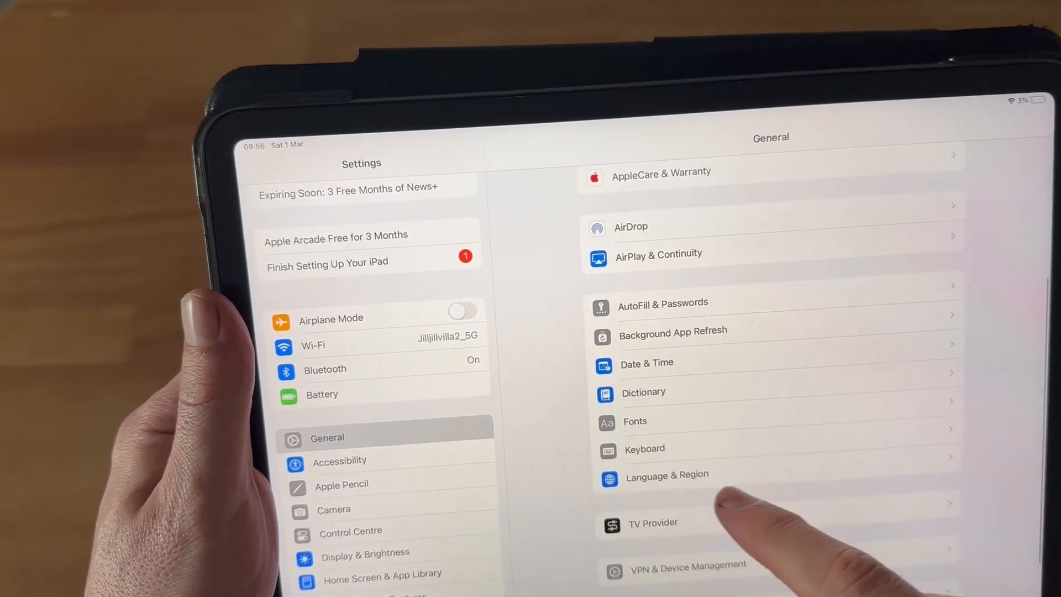
left_click(644, 449)
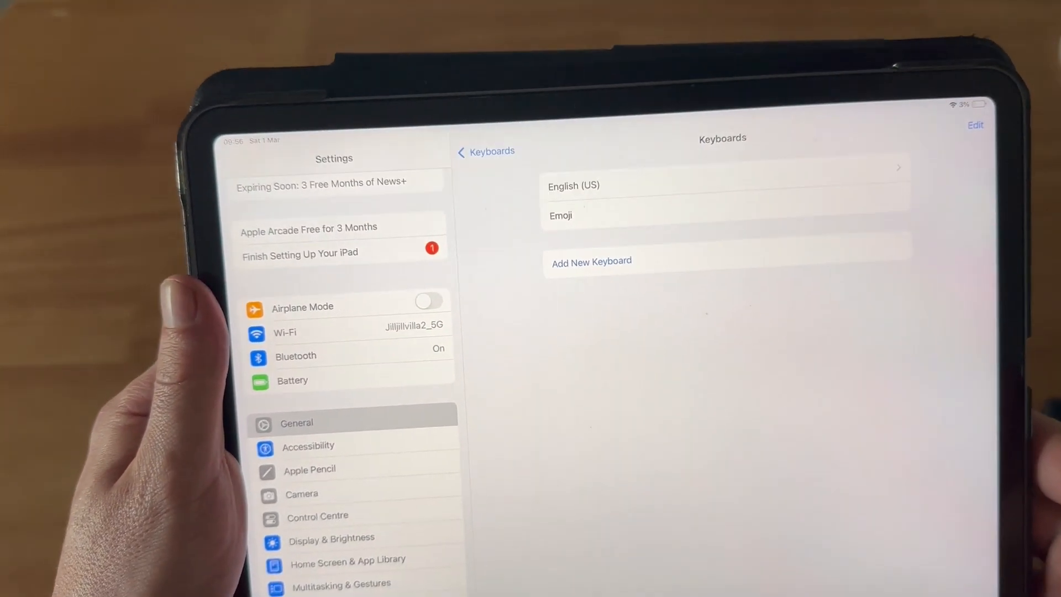
Add a new keyboard by searching 'Tha' and selecting Thai from the results.
left_click(590, 261)
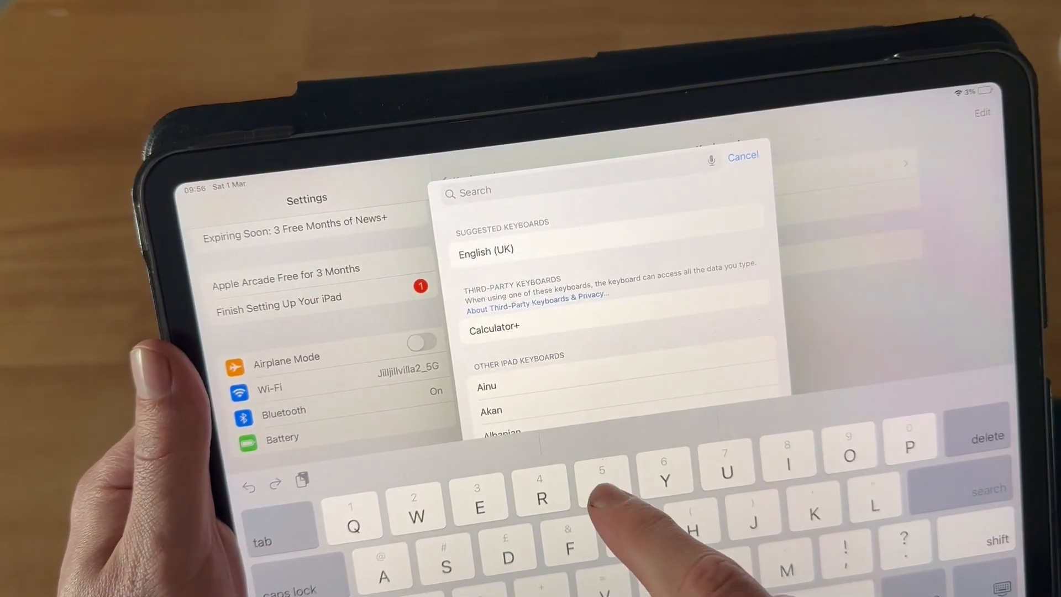
type("Thai")
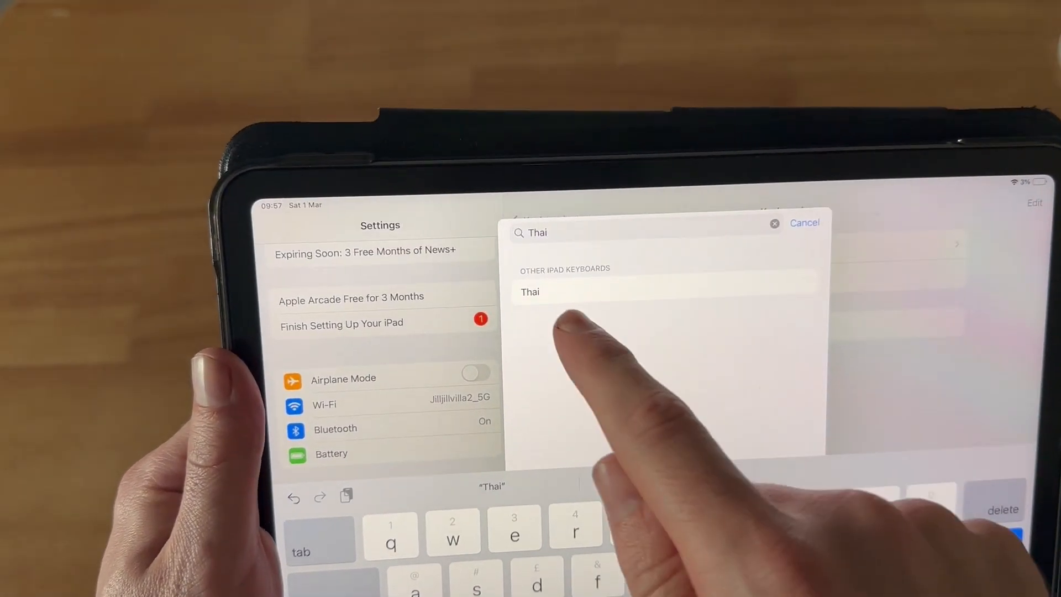
left_click(529, 292)
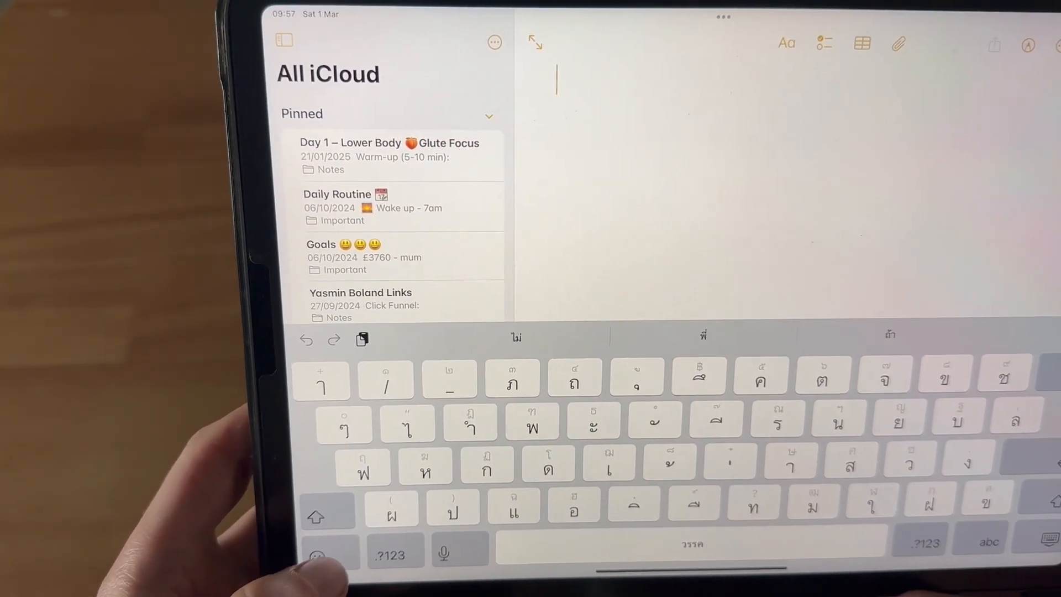
Use the globe-key keyboard menu to switch typing back to English (US).
left_click(330, 552)
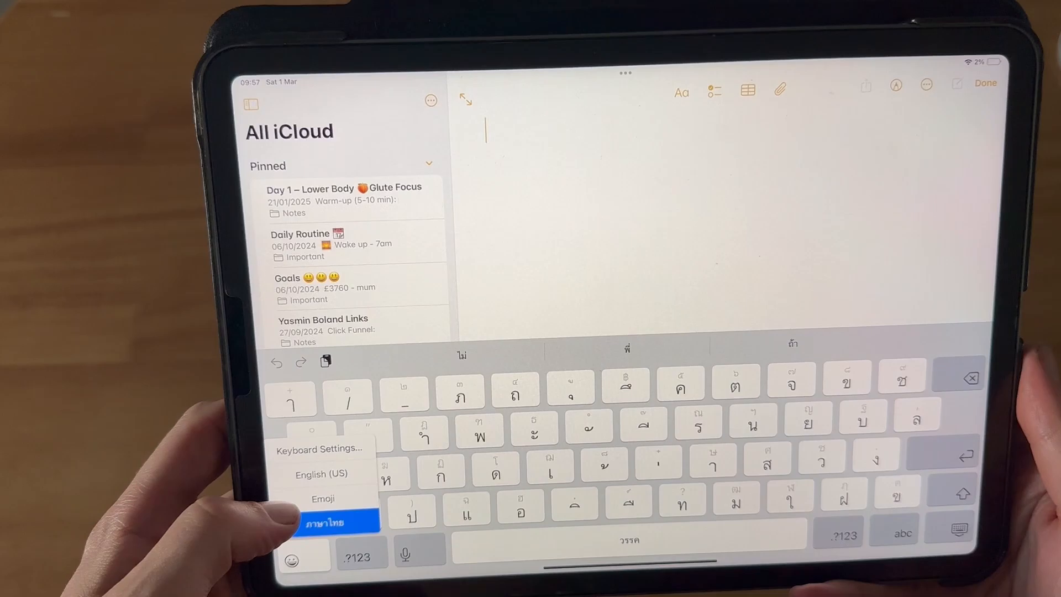
left_click(319, 474)
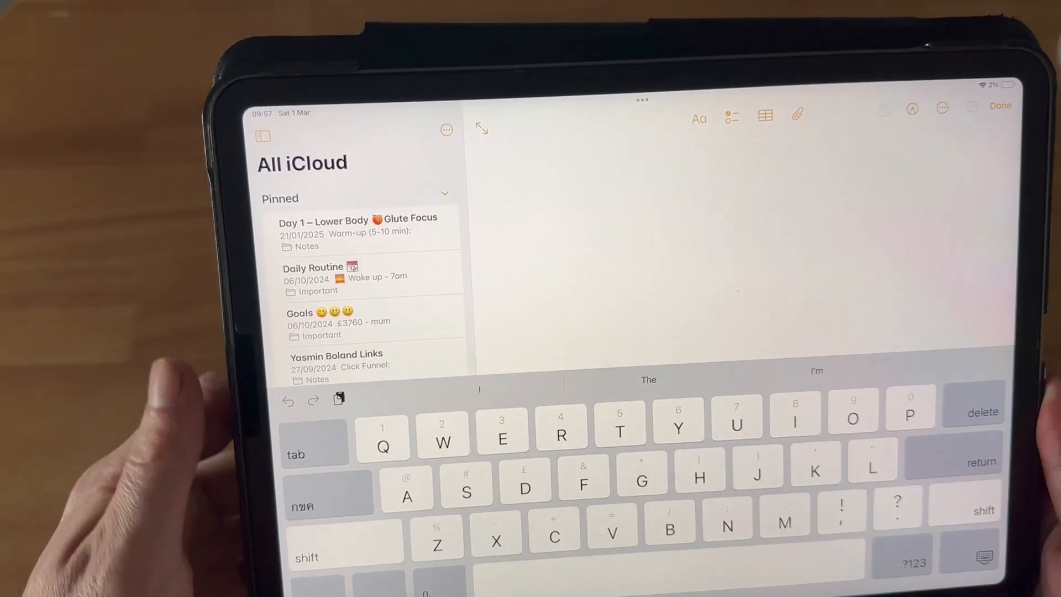